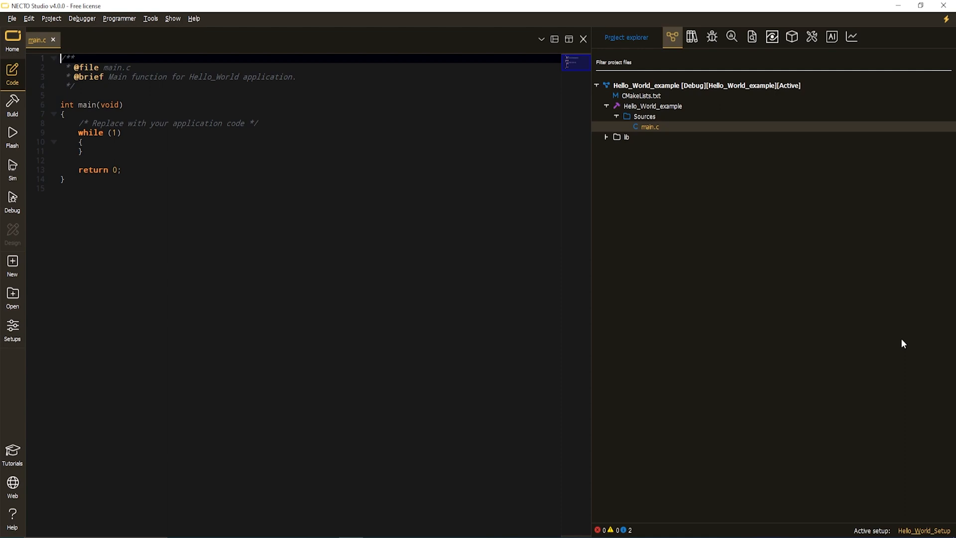
mouse_move(923, 531)
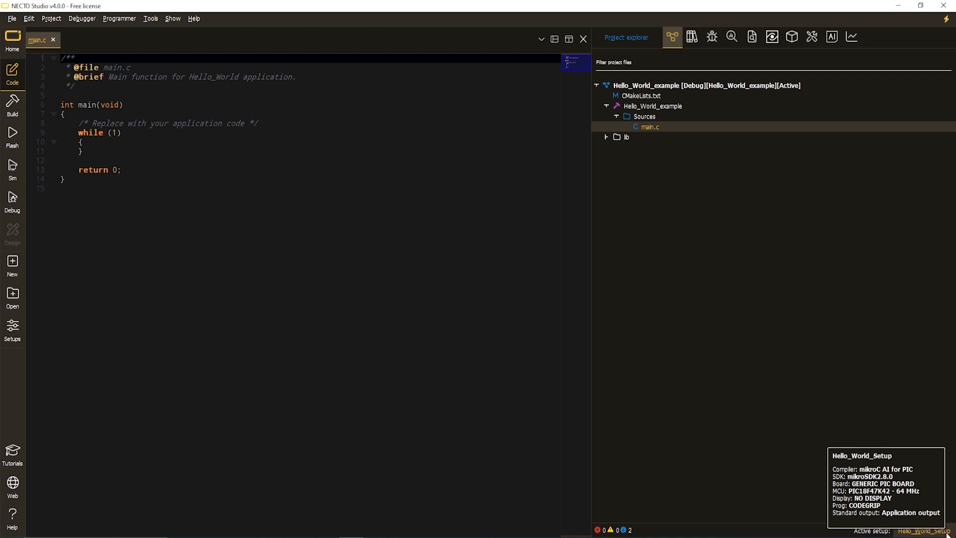
mouse_move(925, 388)
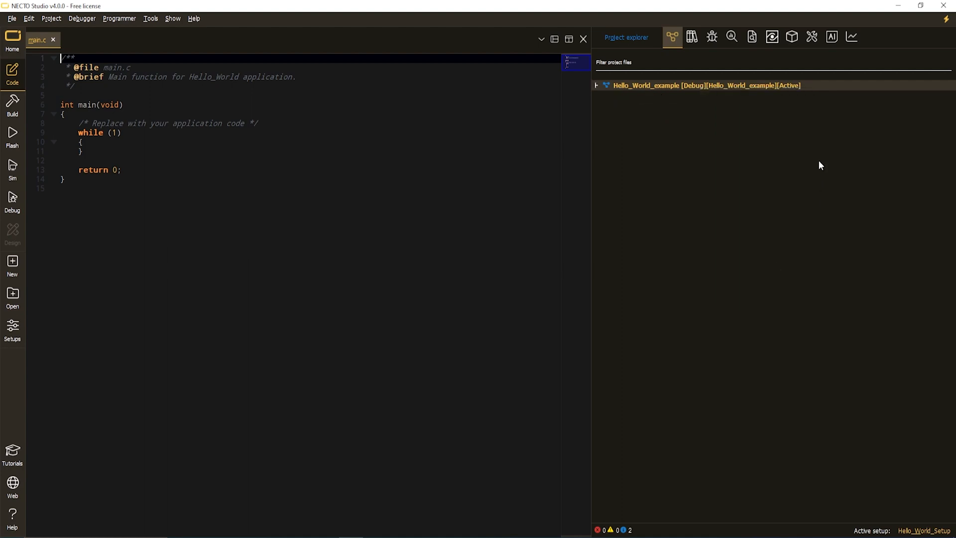
- Expand the whole Hello_World_example tree to reveal lib.h and lib.c, then return to main.c
left_click(597, 85)
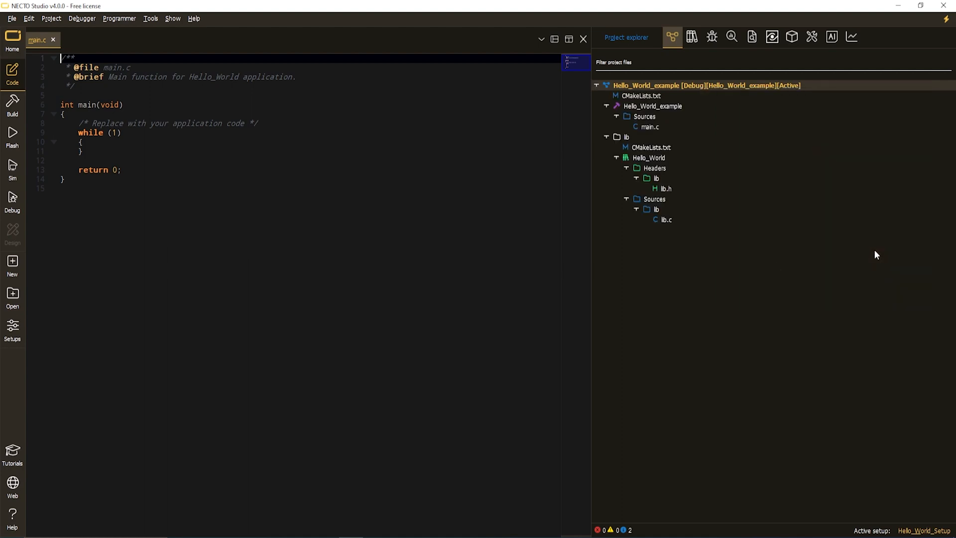
left_click(204, 95)
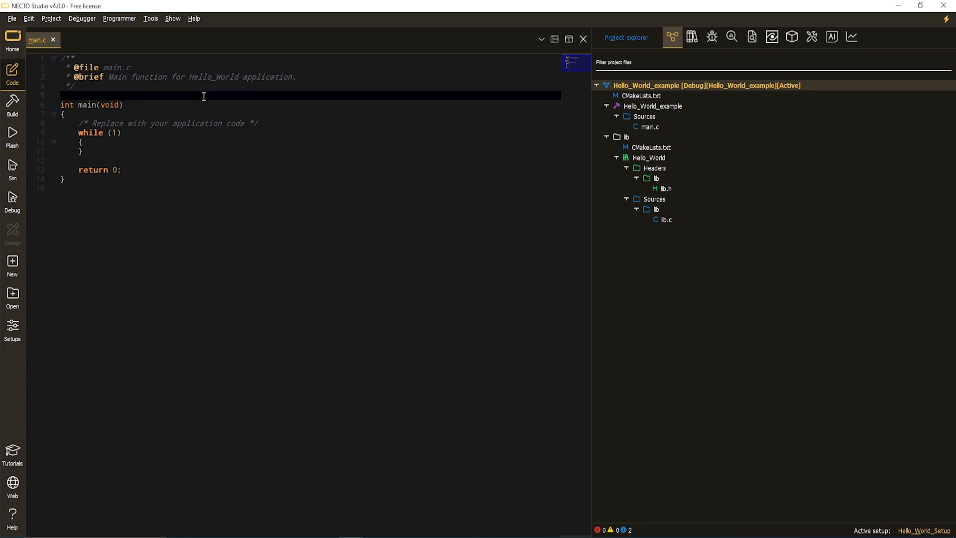